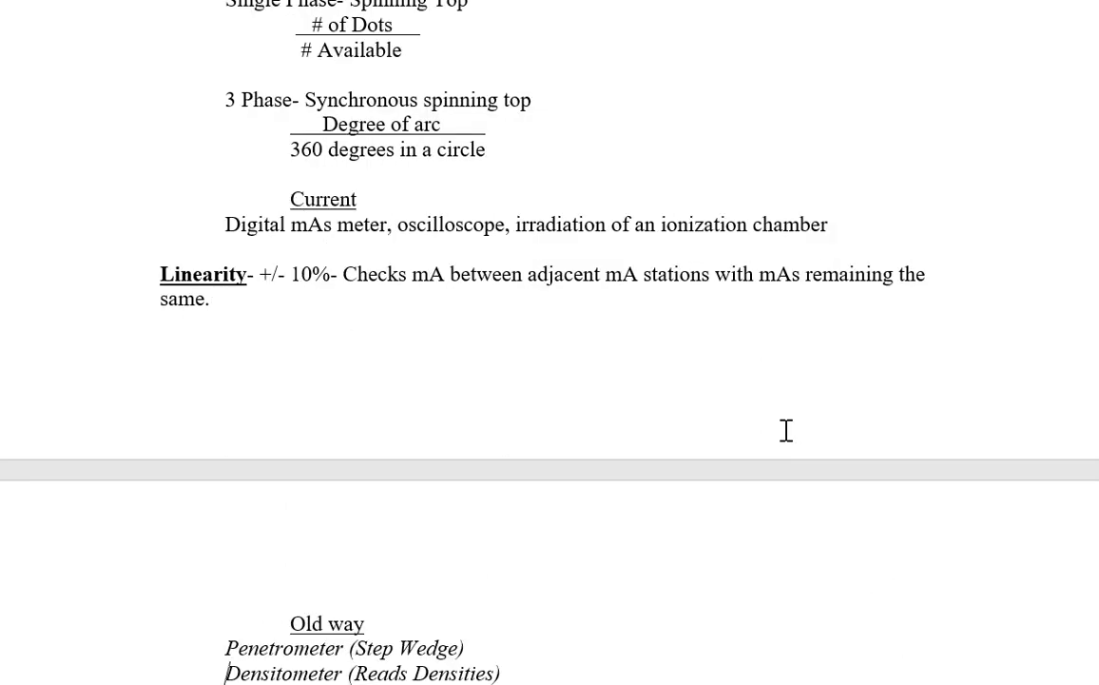
Scroll the notes down past Linearity to the kVp correction and Patient size changes entries
left_click(216, 299)
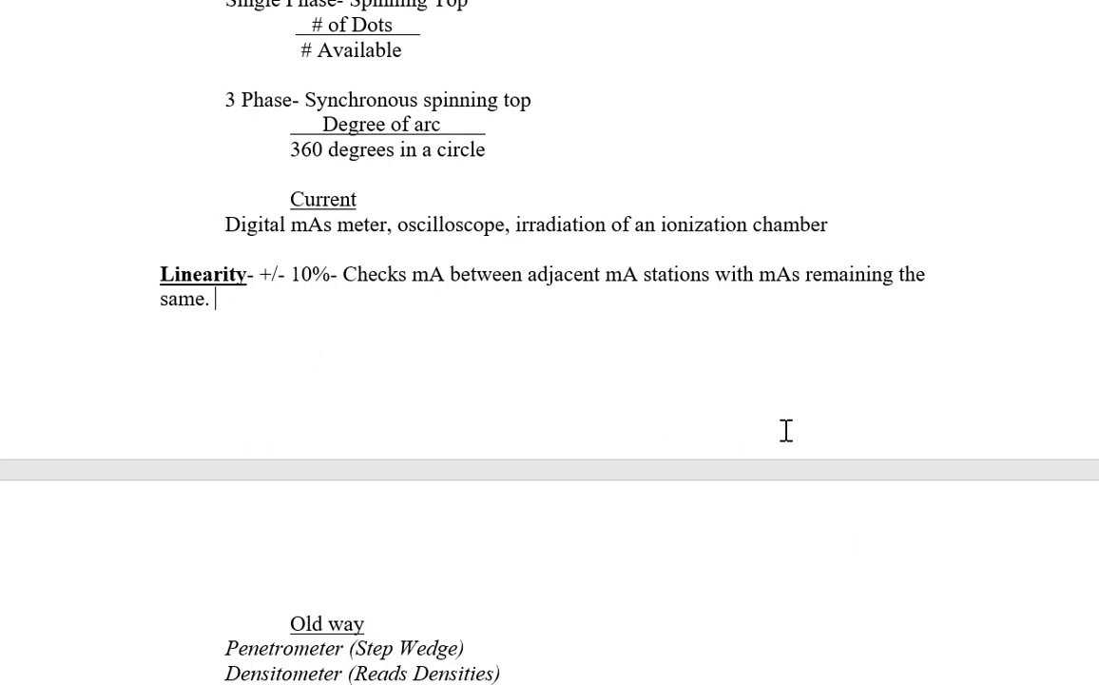
scroll("up", 3)
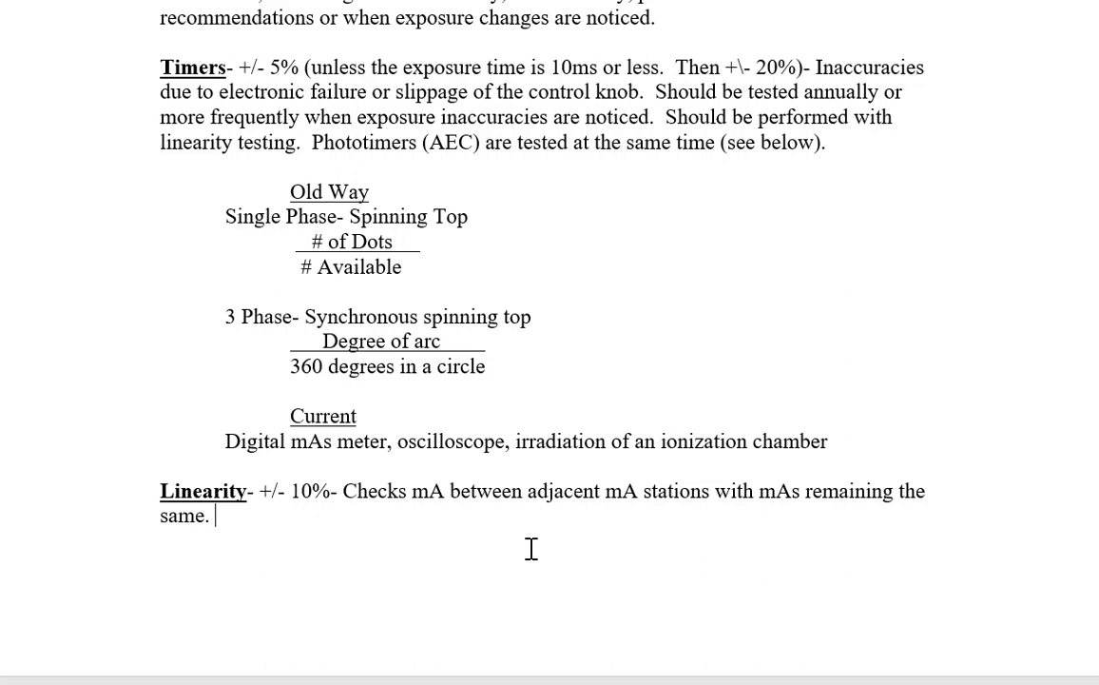
scroll("down", 3)
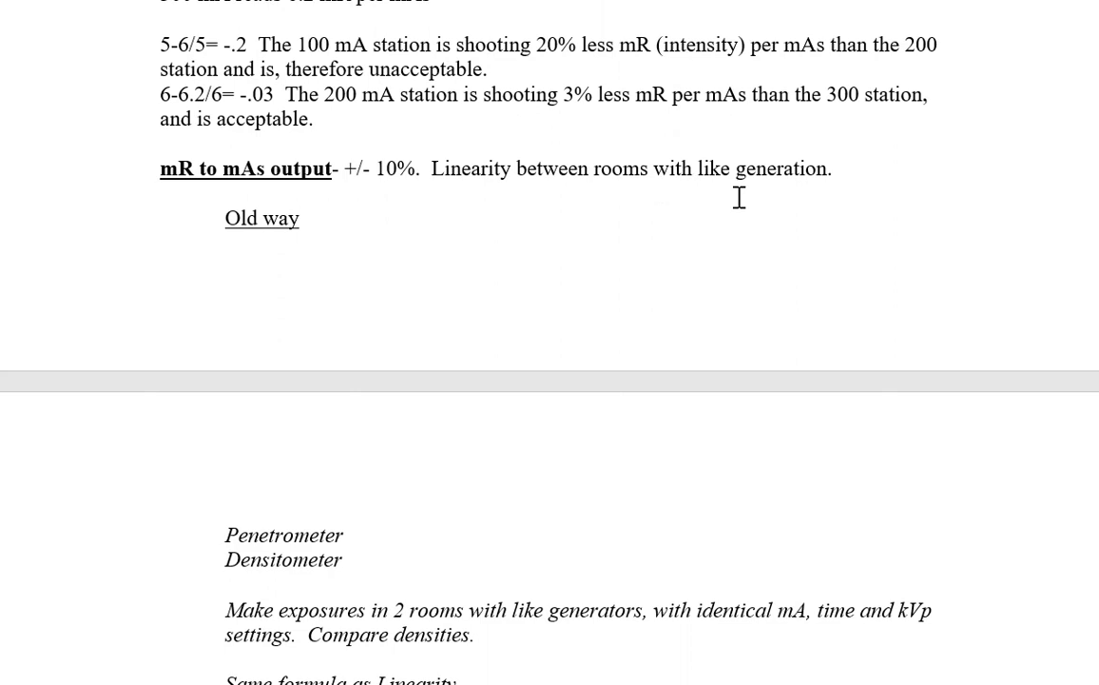
mouse_move(202, 177)
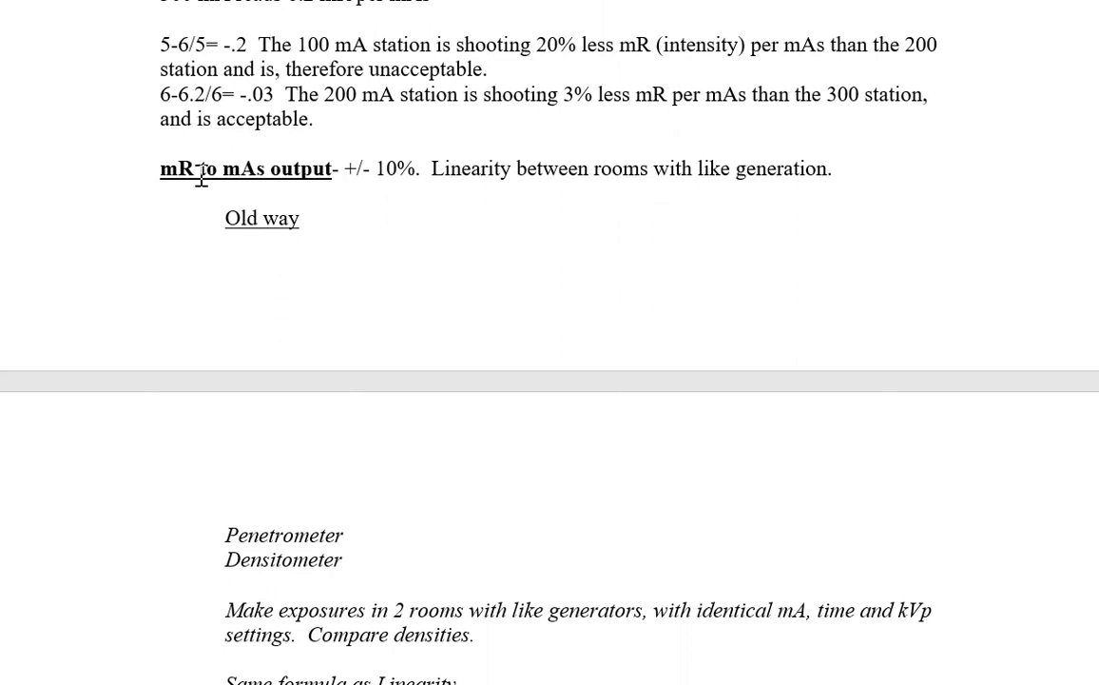
mouse_move(149, 168)
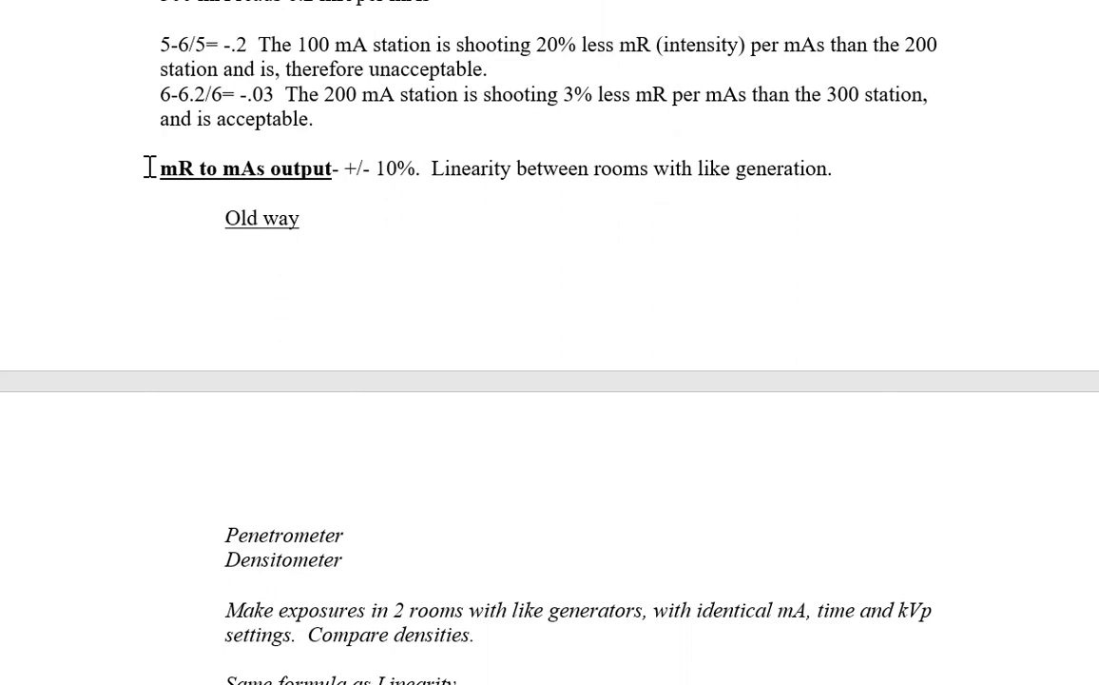
mouse_move(282, 167)
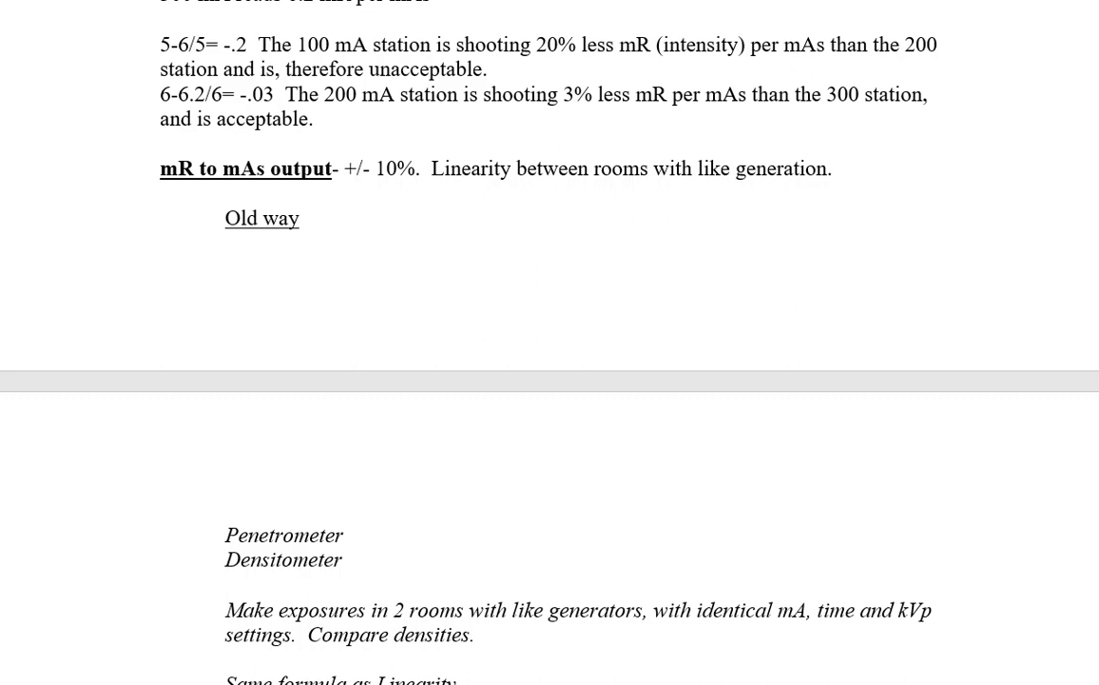
scroll("down", 3)
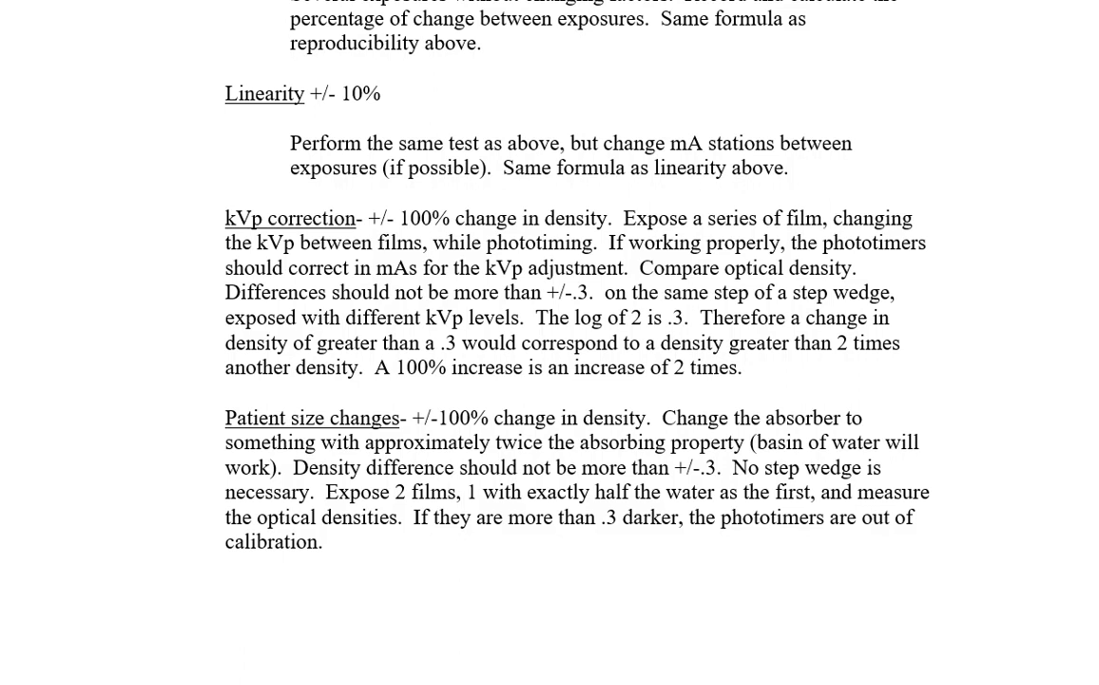